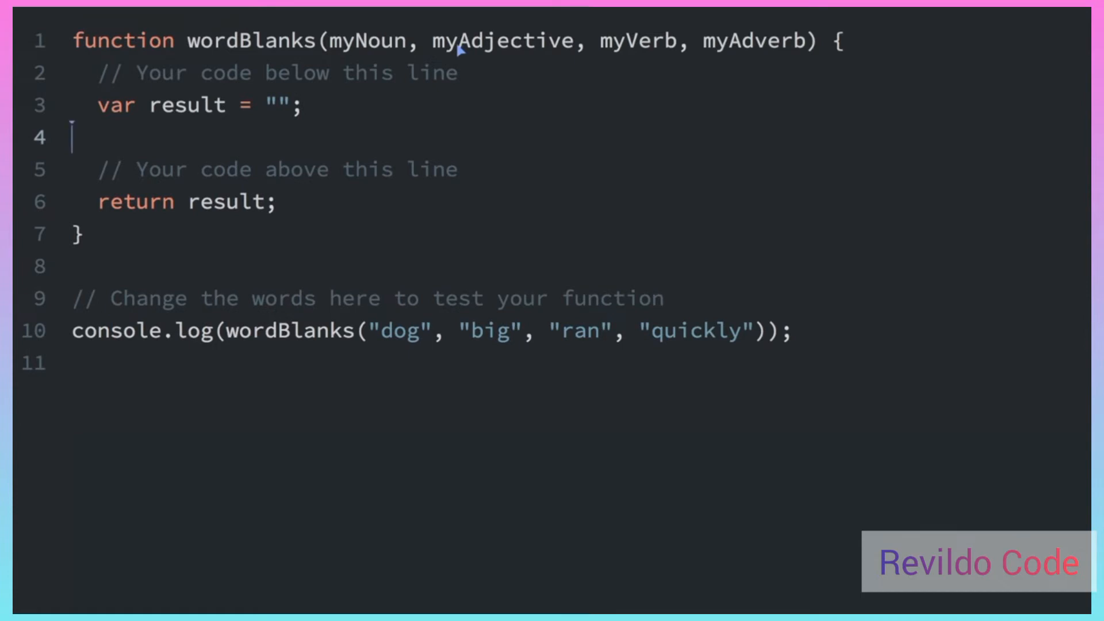
Step: Start line 4 with result += "The " + myAdjective
type("re")
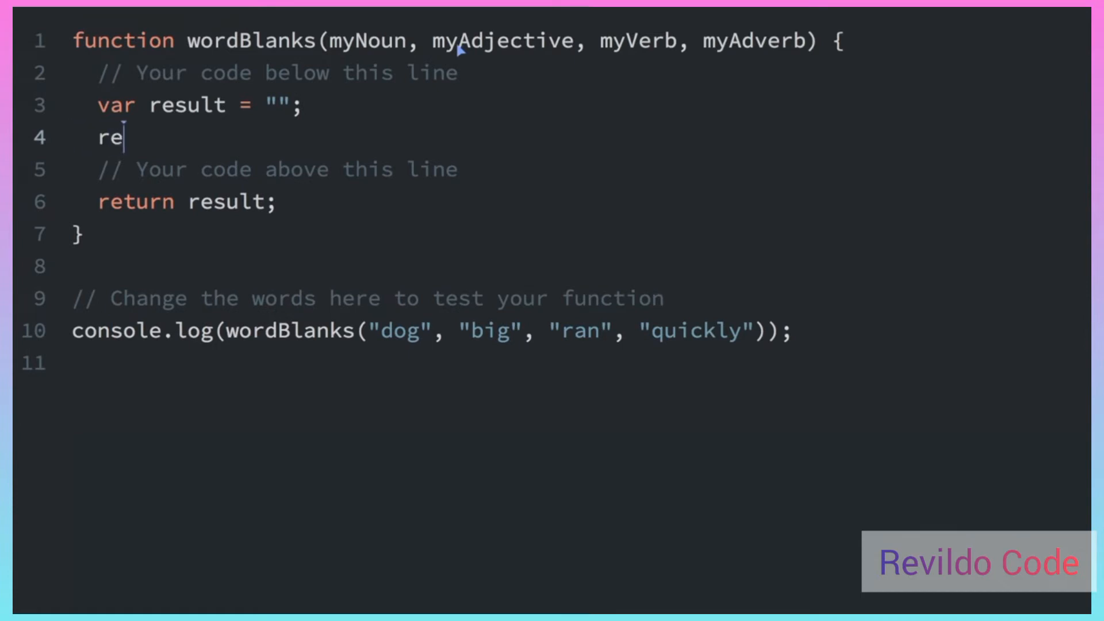
type("sult")
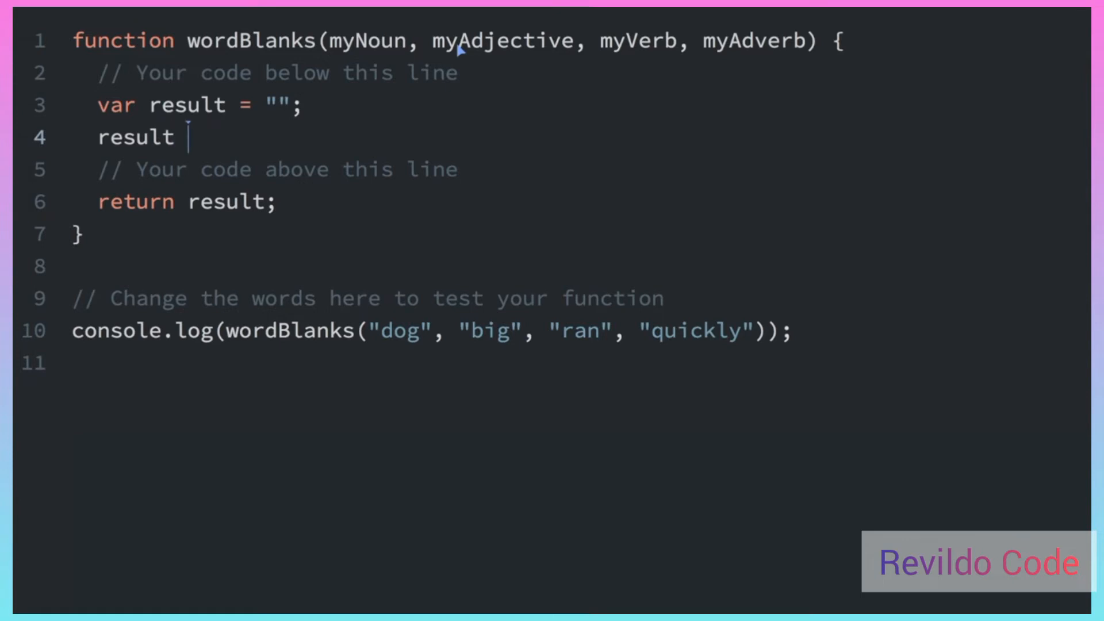
type("+=")
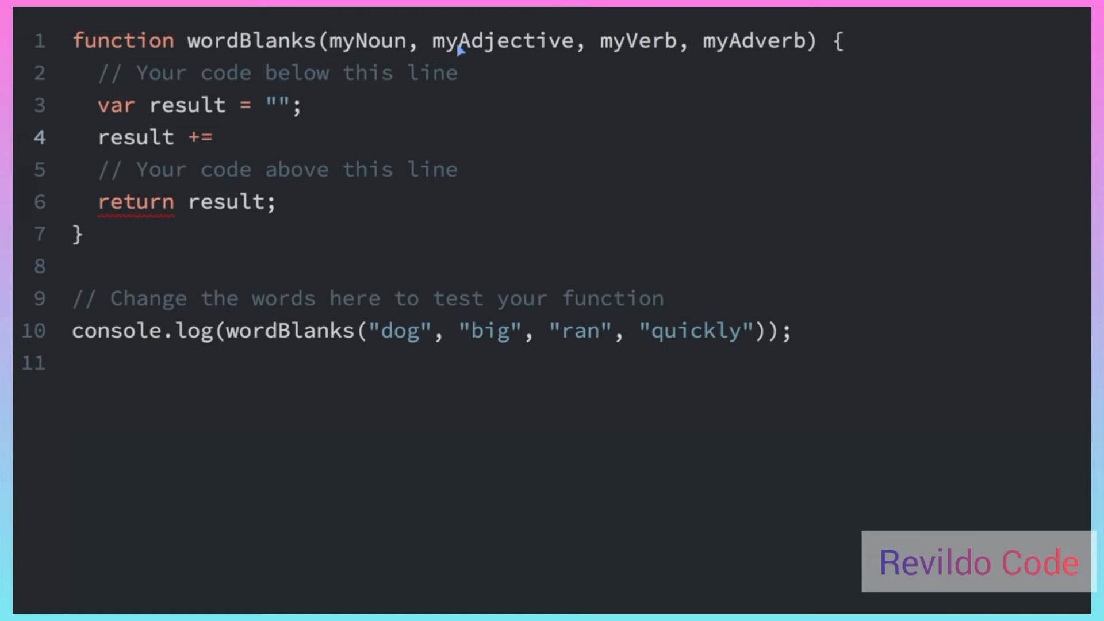
left_click(229, 137)
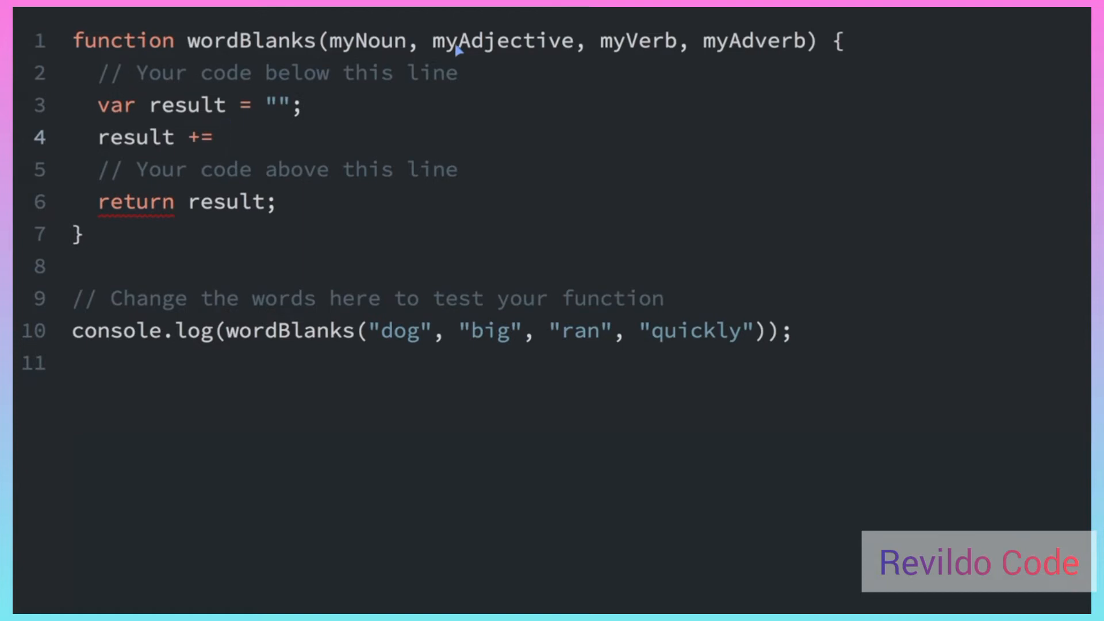
mouse_move(552, 351)
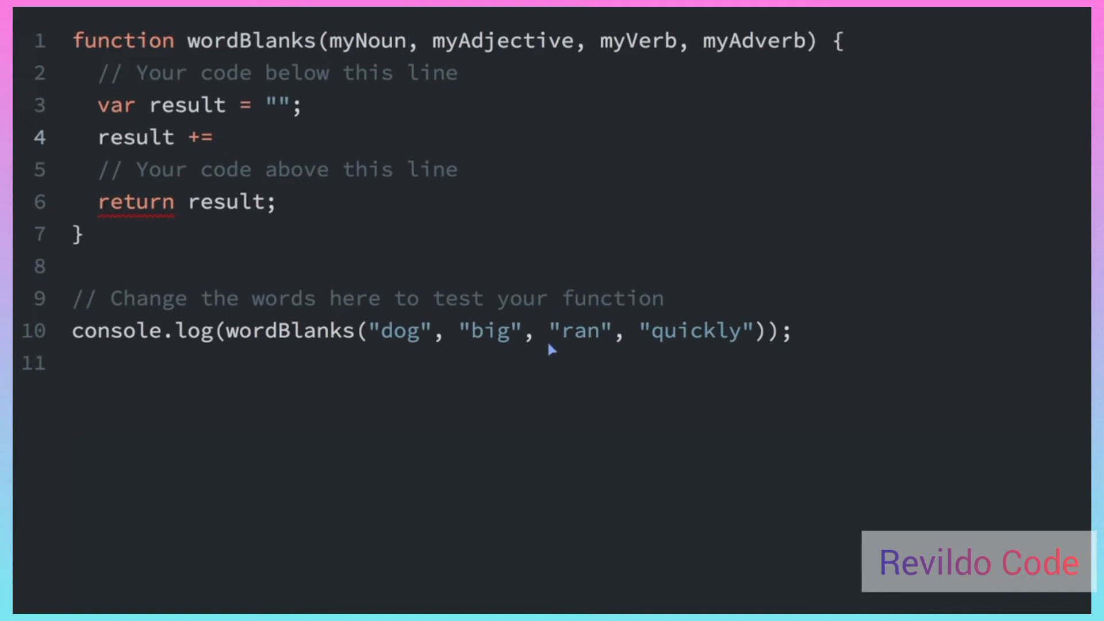
left_click(225, 136)
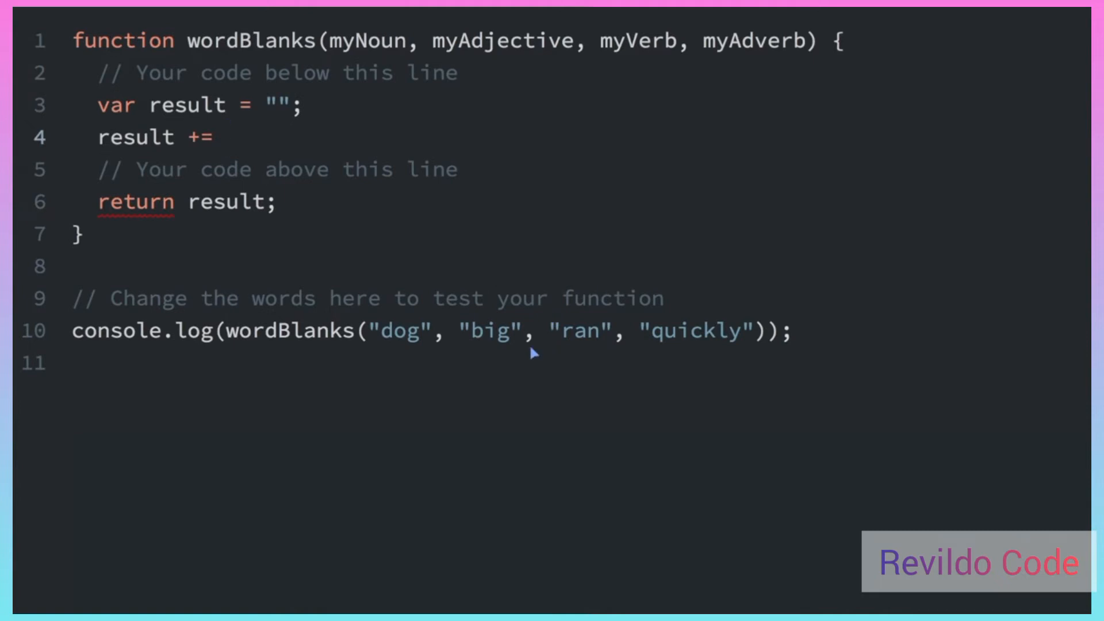
type("\"Th\"")
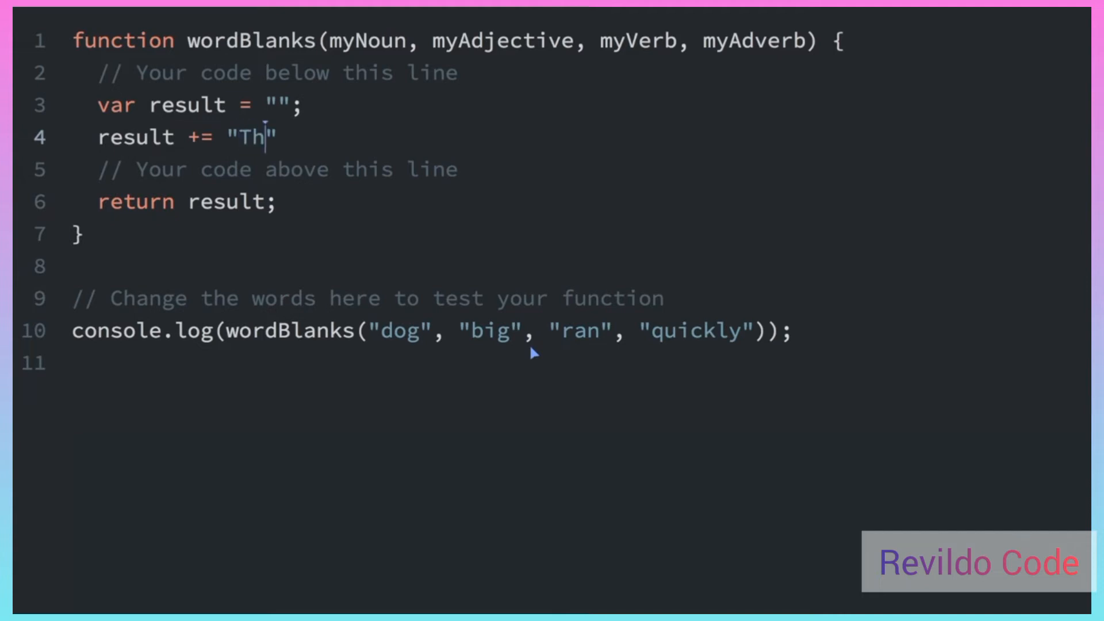
type("e")
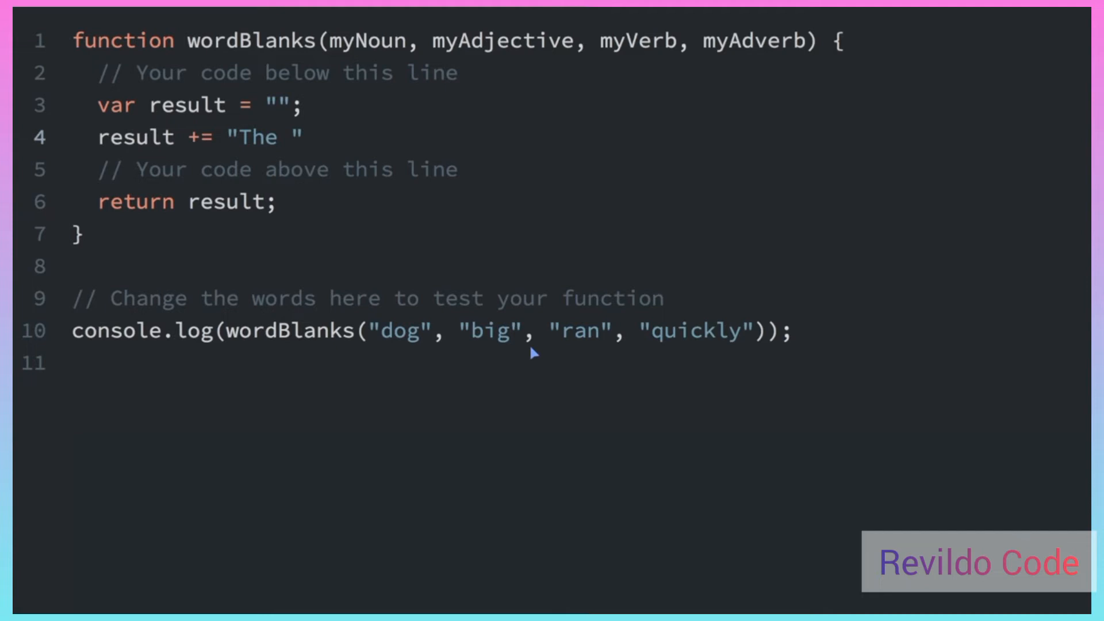
type("+myAdjective")
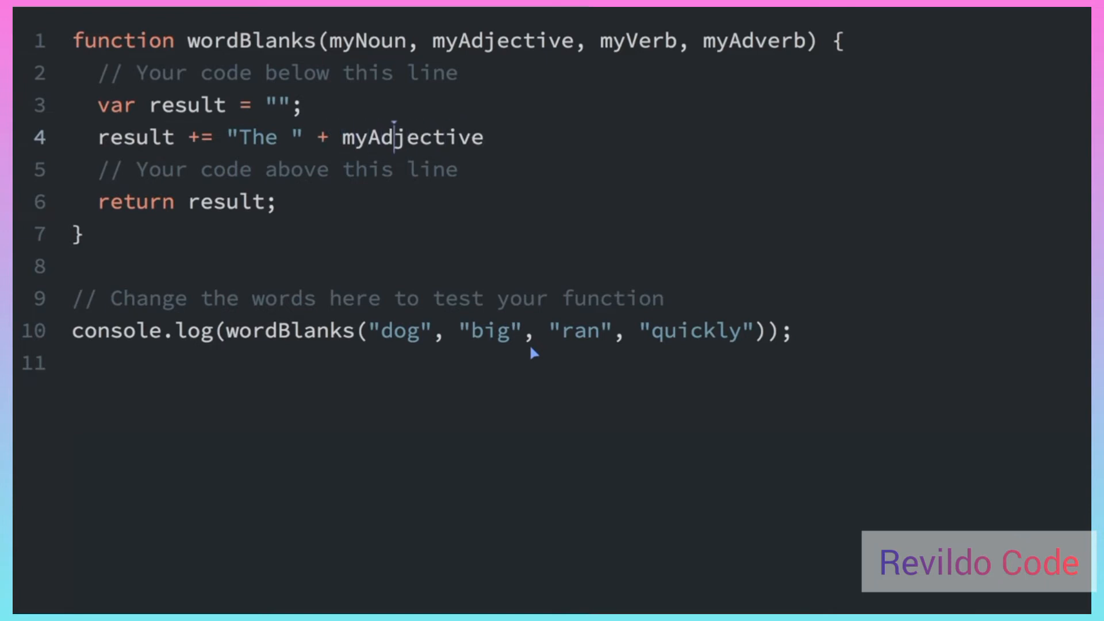
Step: Append + myNoun and a trailing plus to the result expression
left_click(485, 138)
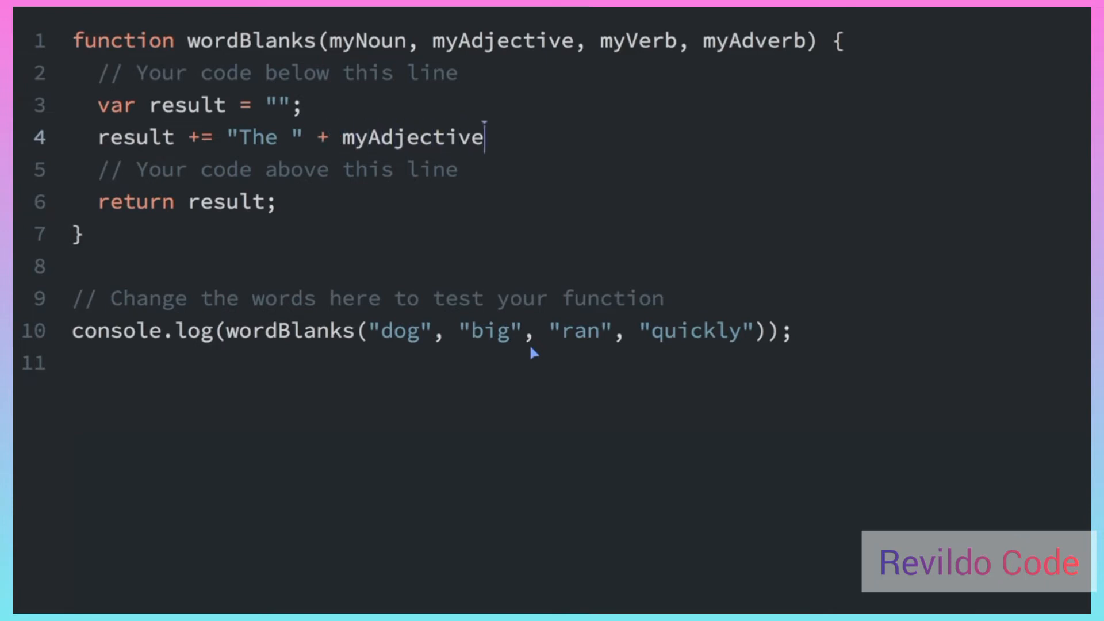
type("+")
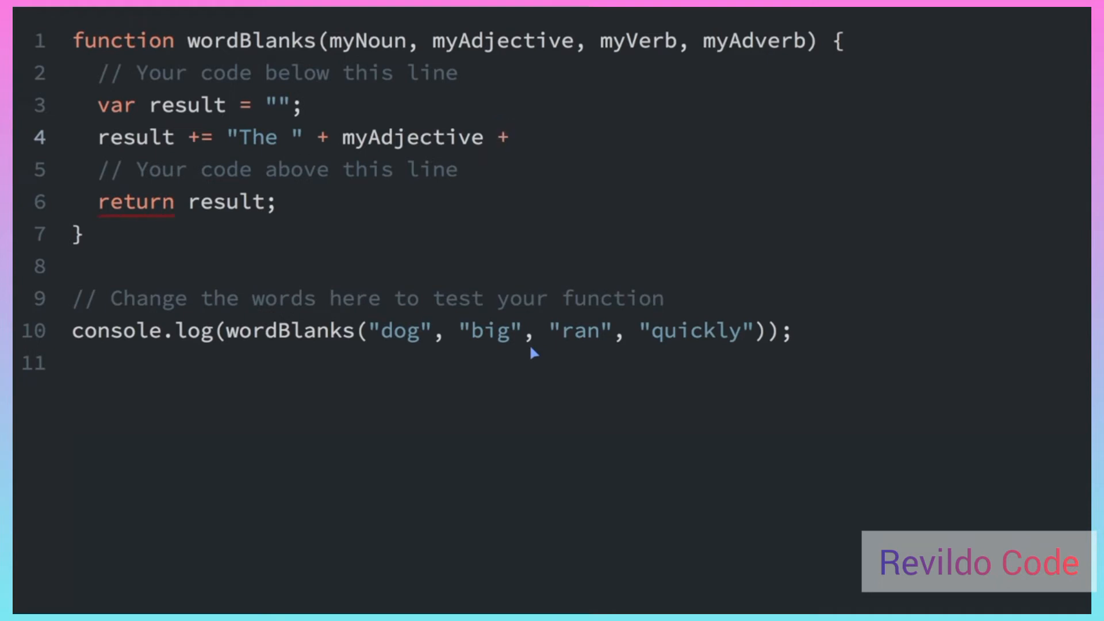
left_click(524, 137)
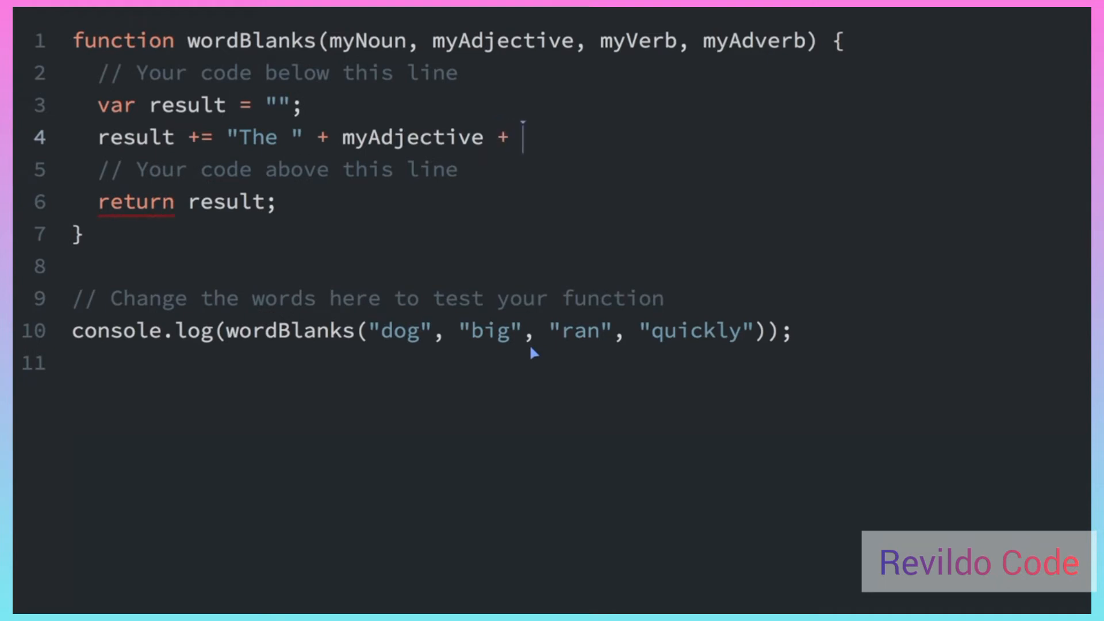
type("m")
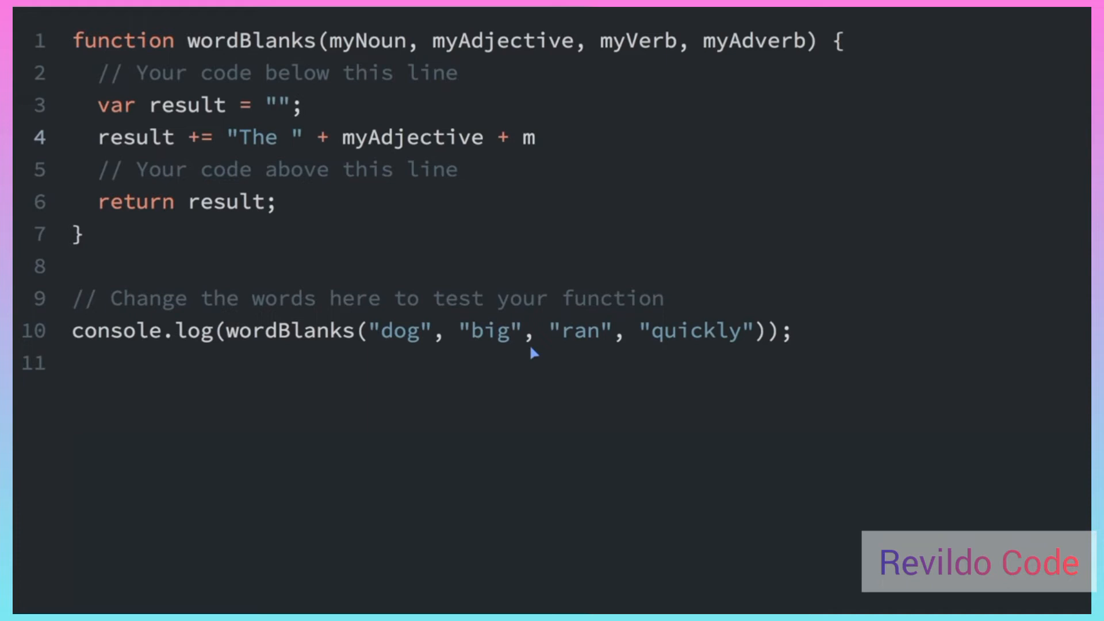
type("yNoun")
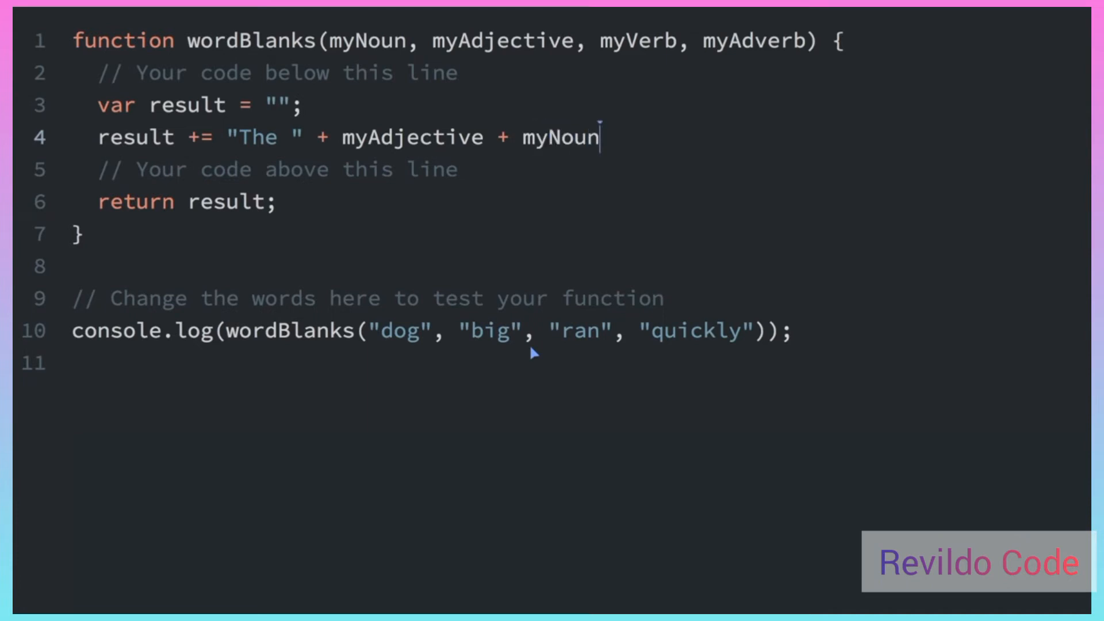
type("+ myVerb")
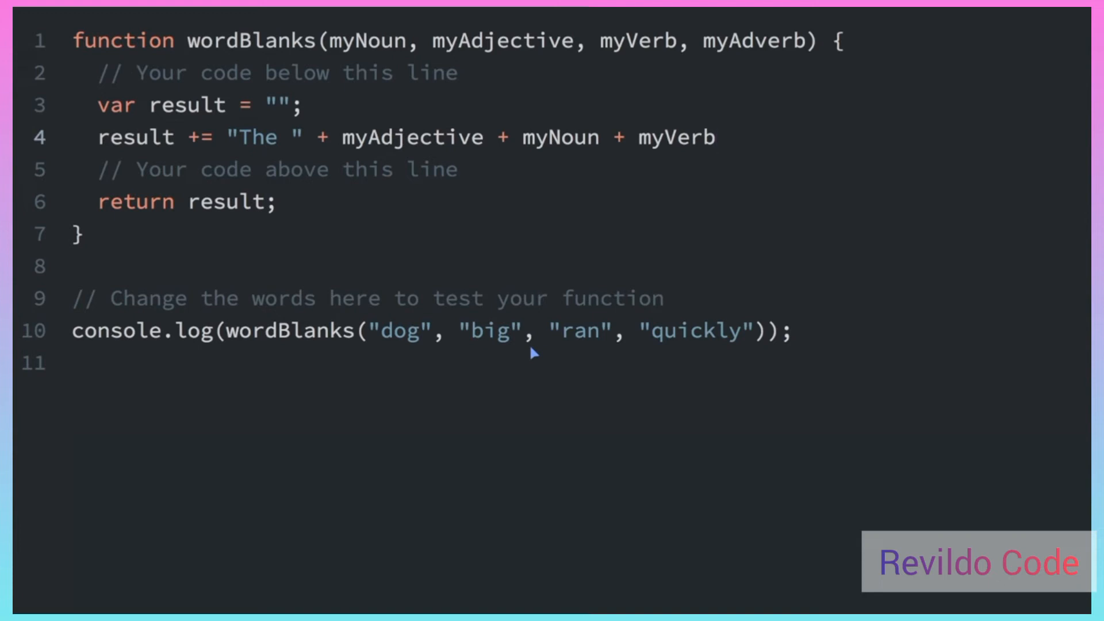
Step: After myVerb, append + " to the store " + myAdverb to the result line
left_click(729, 137)
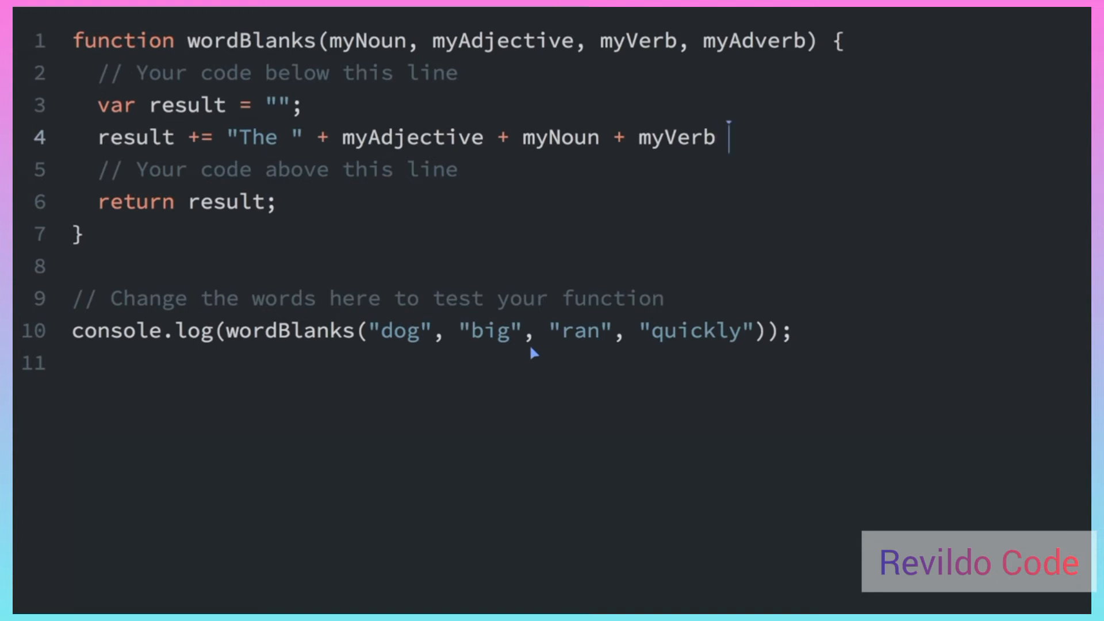
type("+")
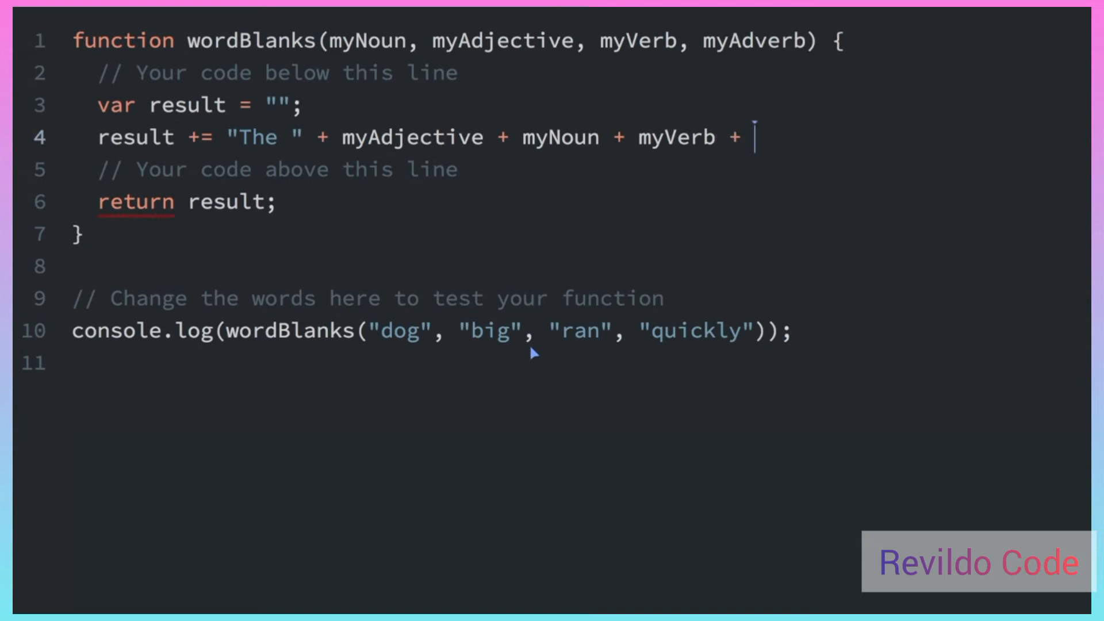
type("\"to the\"")
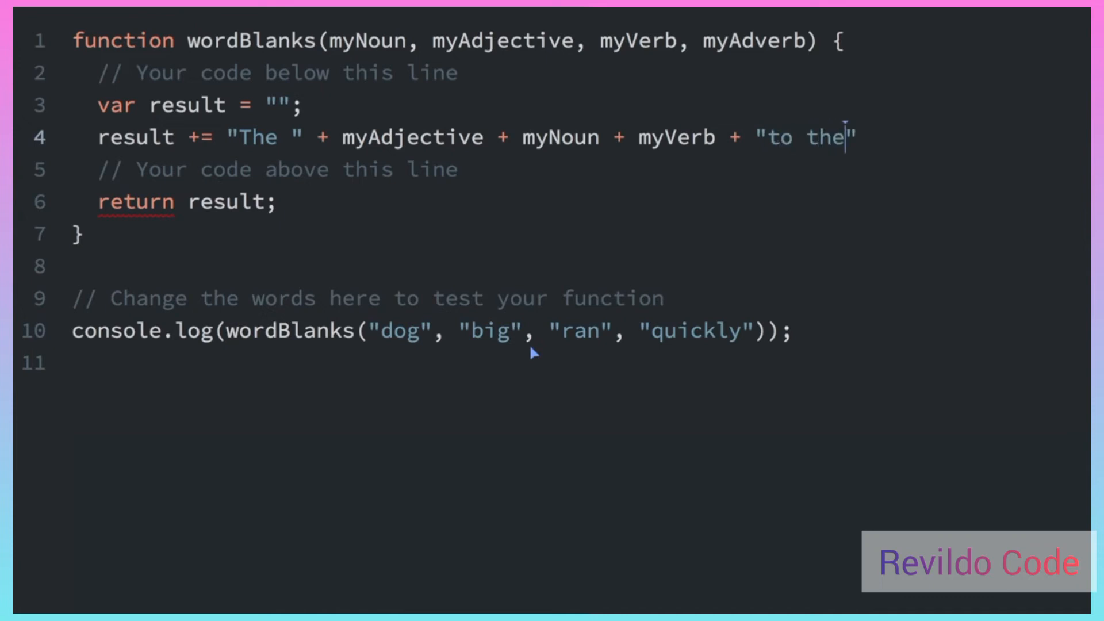
type("store")
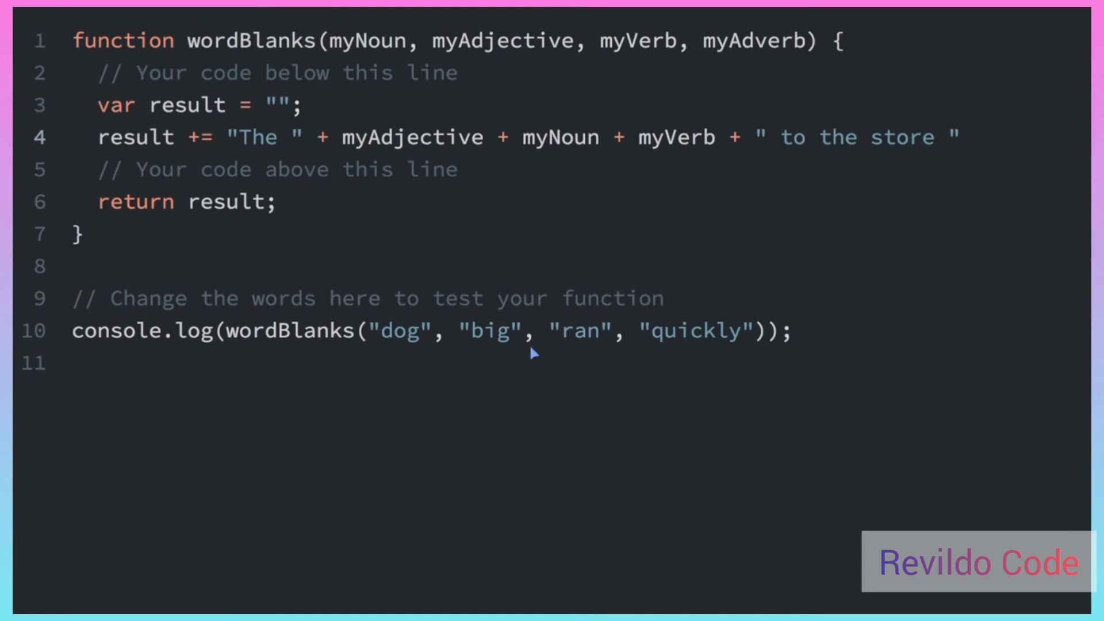
type("+")
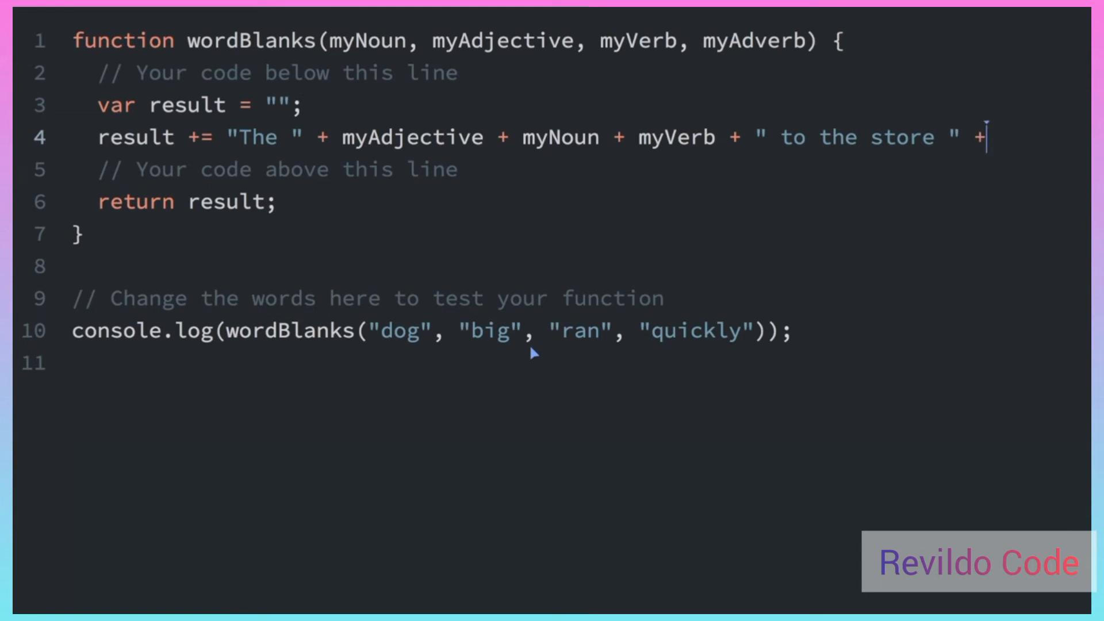
type("myAdver")
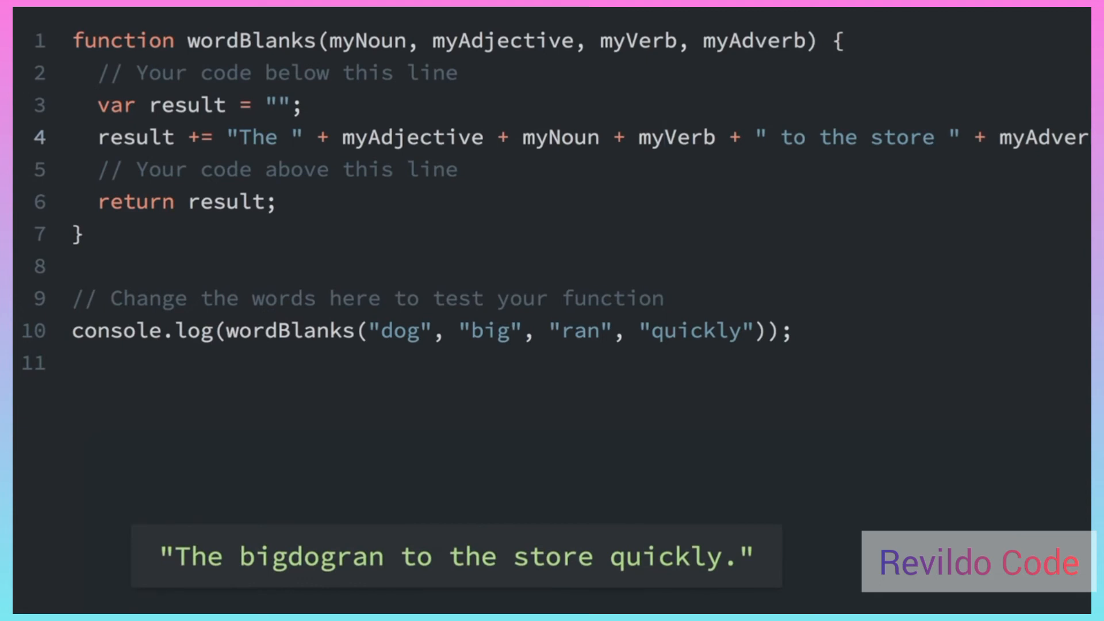
Step: Insert " " space strings between myAdjective, myNoun and myVerb on line 4
left_click(511, 138)
type(" \" ")
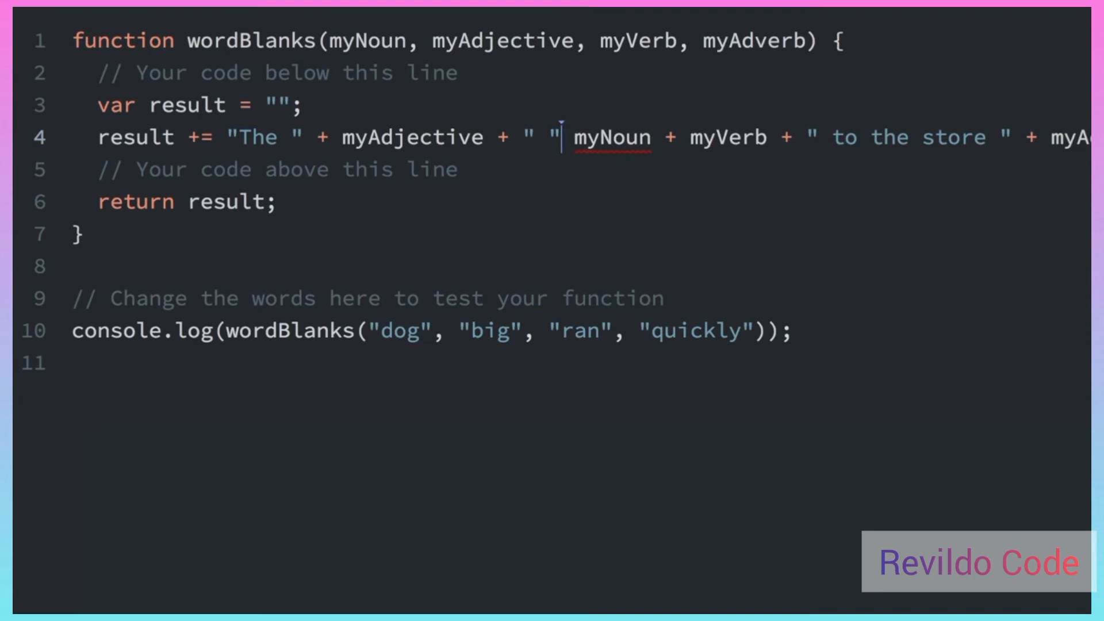
type("+")
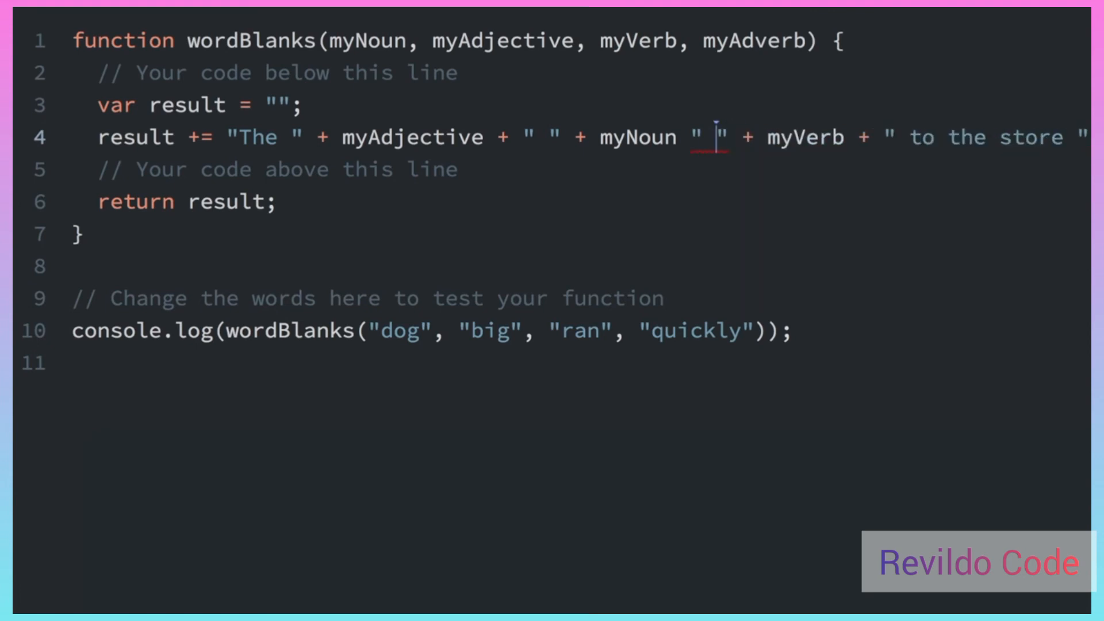
type("+")
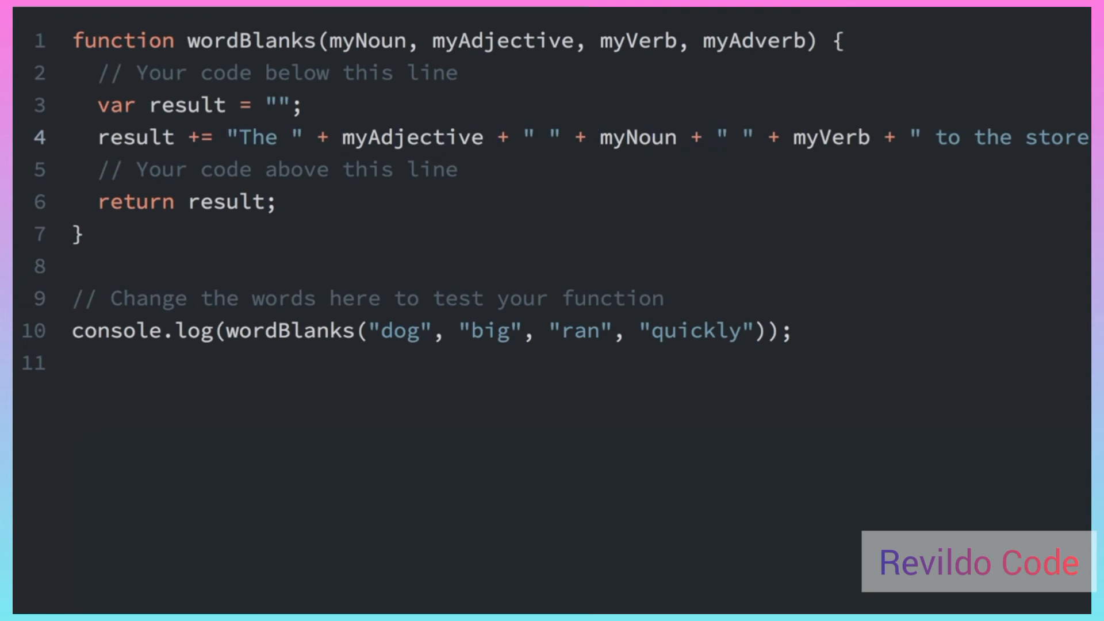
left_click(229, 137)
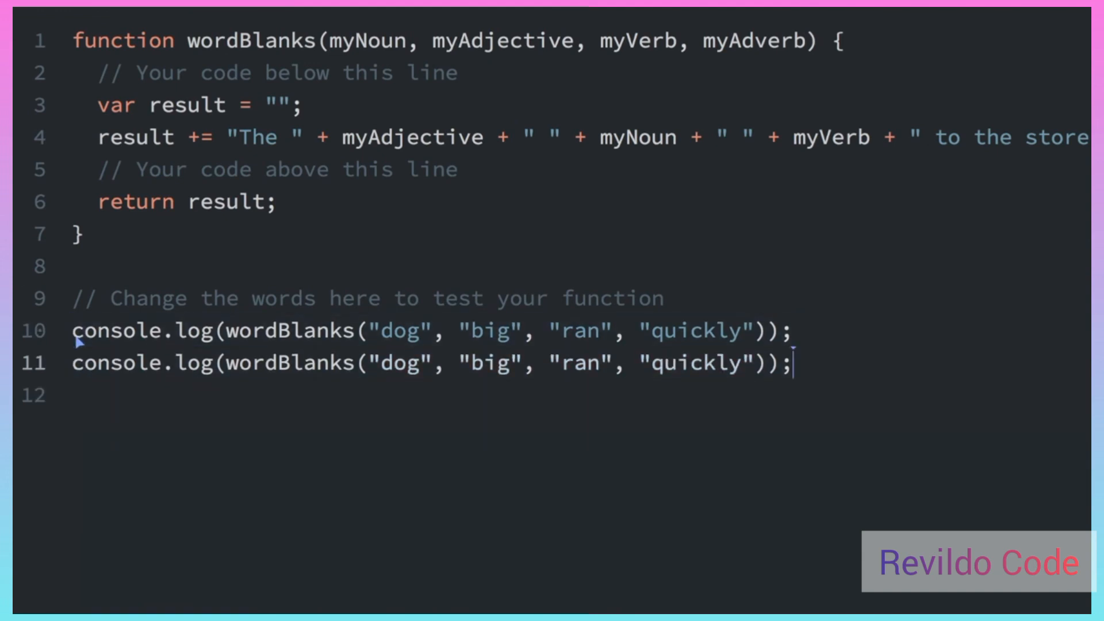
mouse_move(389, 366)
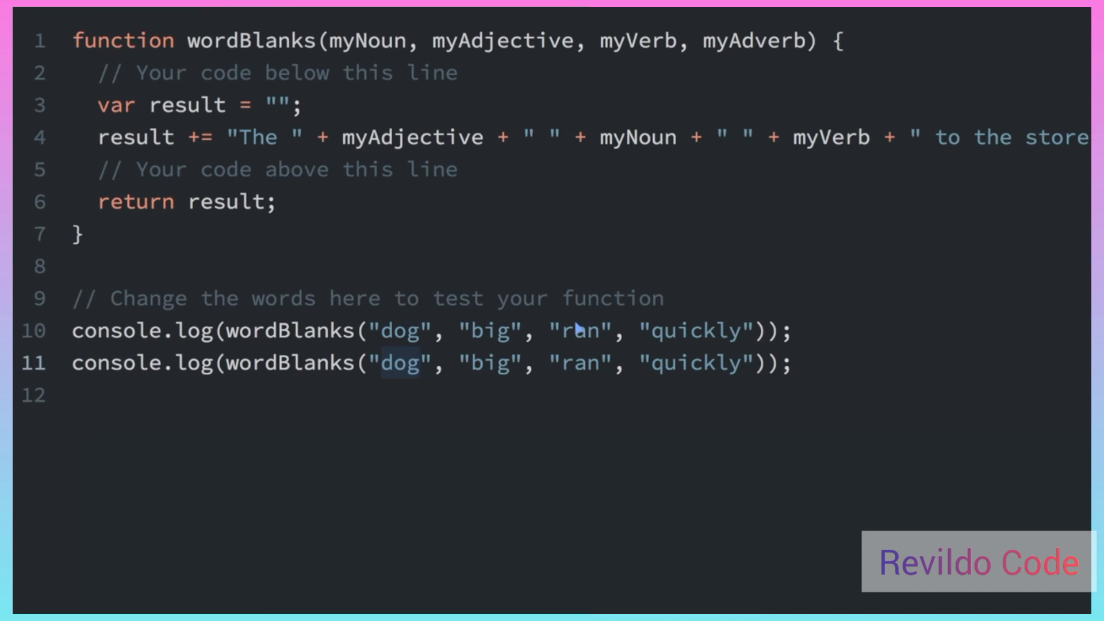
Step: Change the copied test call's arguments to "bike", "slow", "flew" and "quickly"
type("bike")
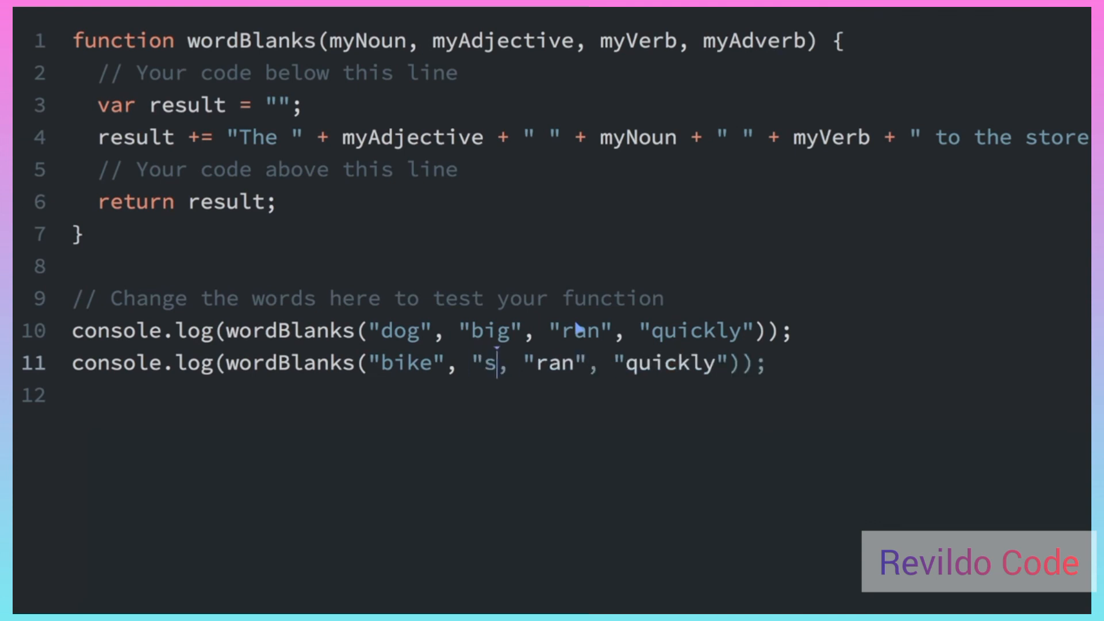
type("low\"")
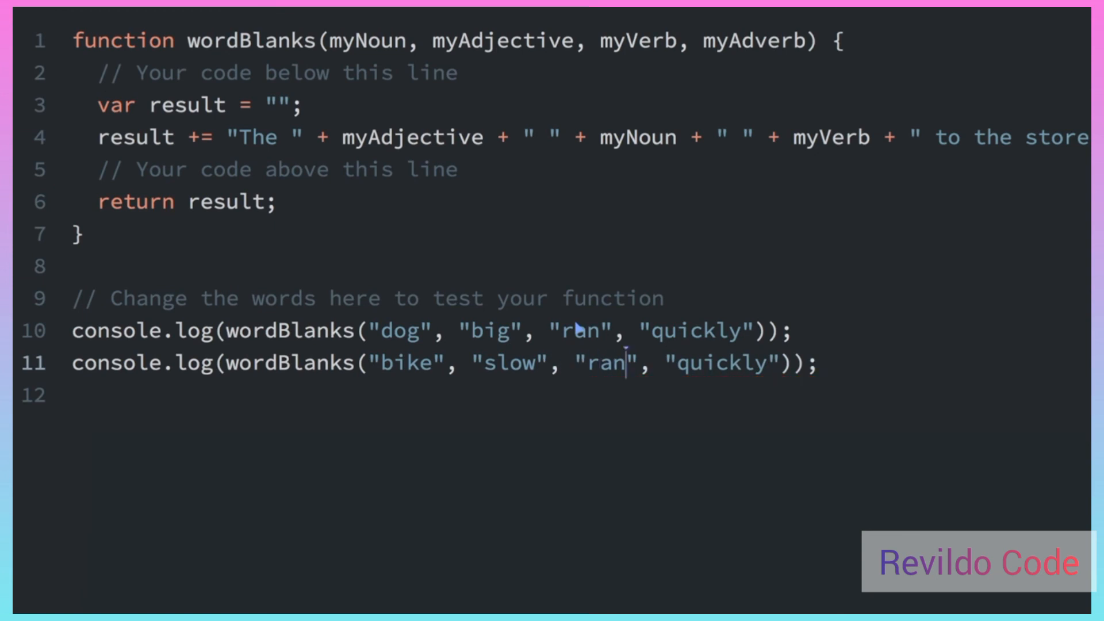
type("fle")
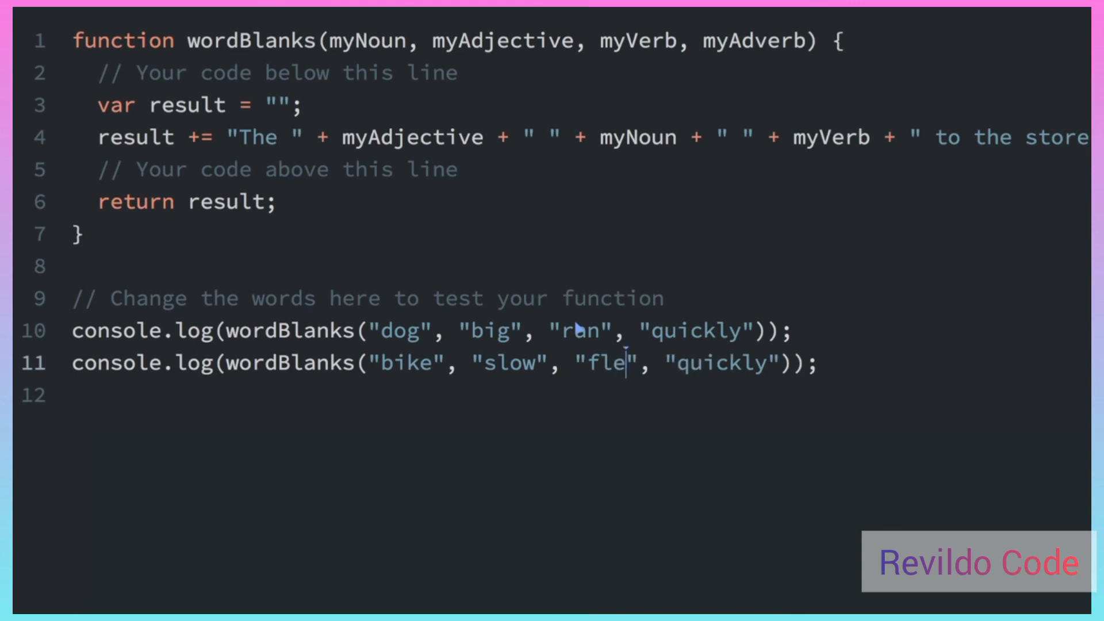
type("w")
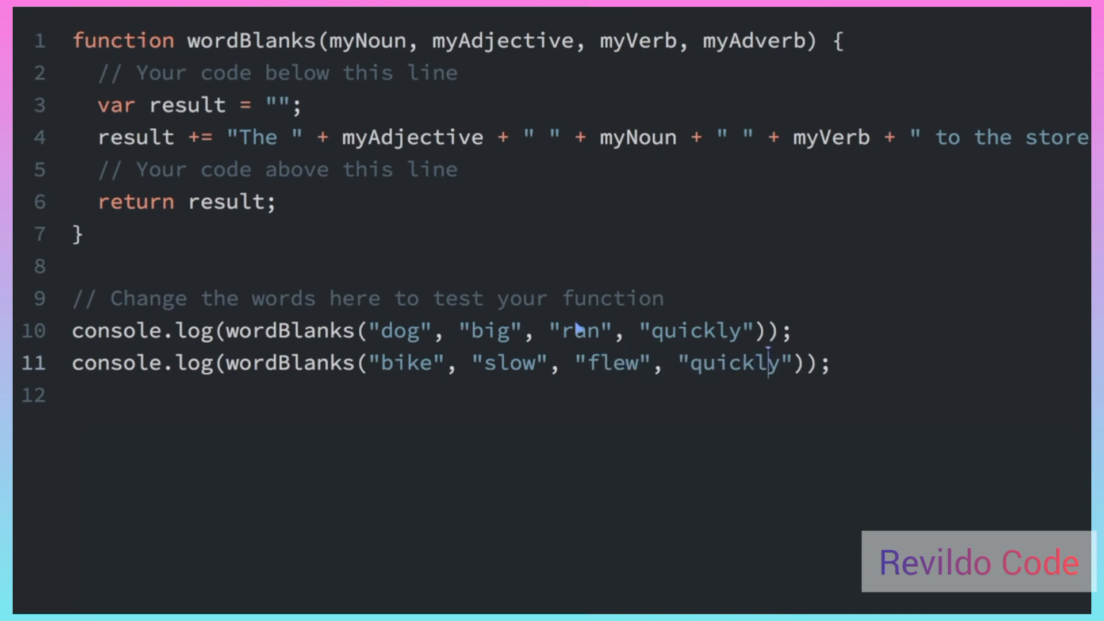